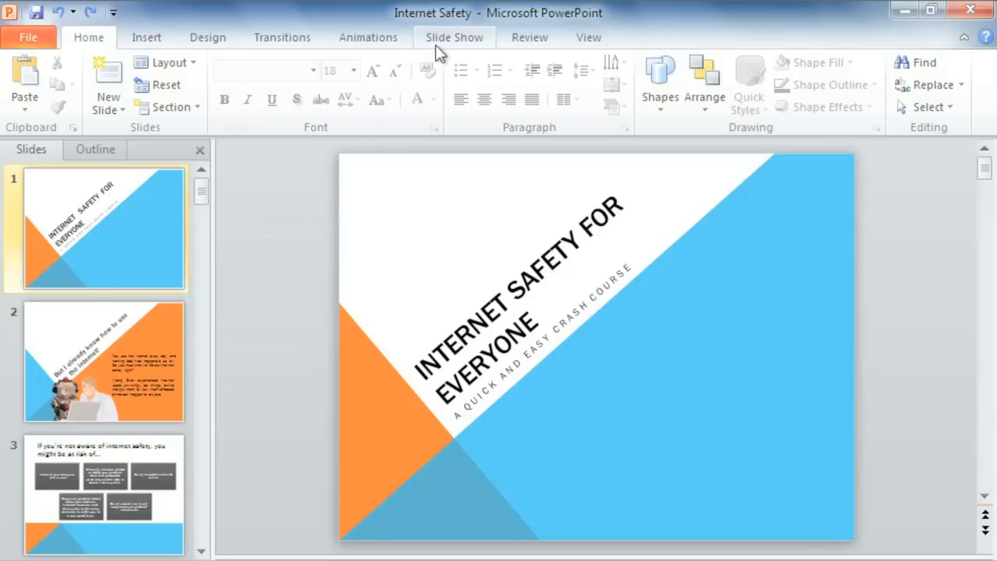
Show the Slide Show ribbon with its rehearsal and recording options
left_click(454, 37)
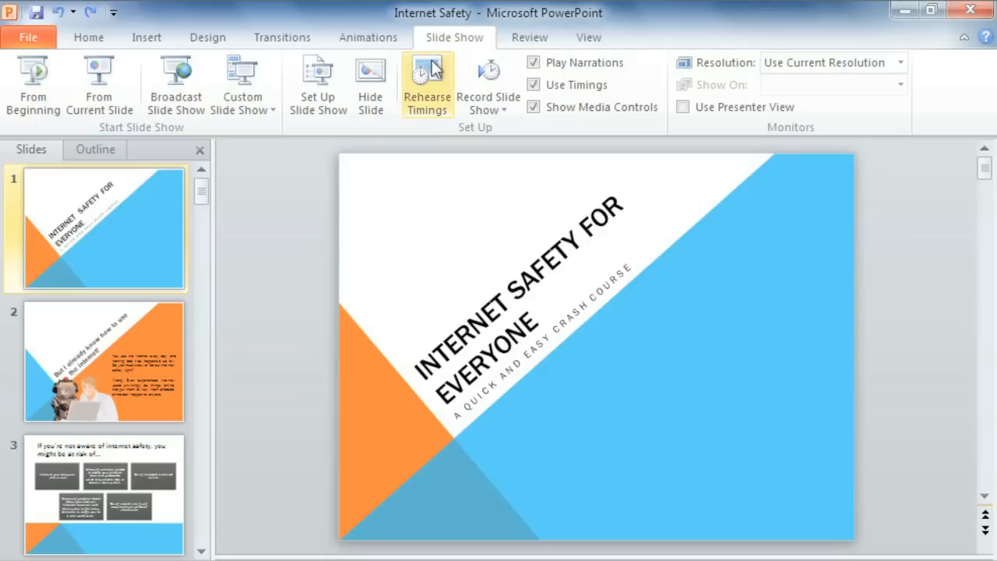
mouse_move(427, 75)
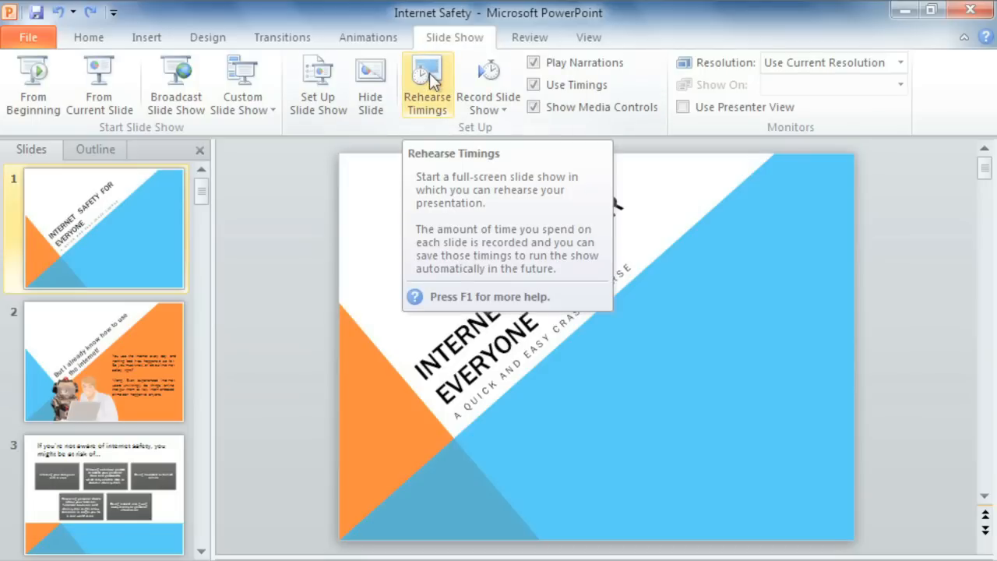
Rehearse timings through the whole show, advancing slides and resuming after the pause
left_click(425, 81)
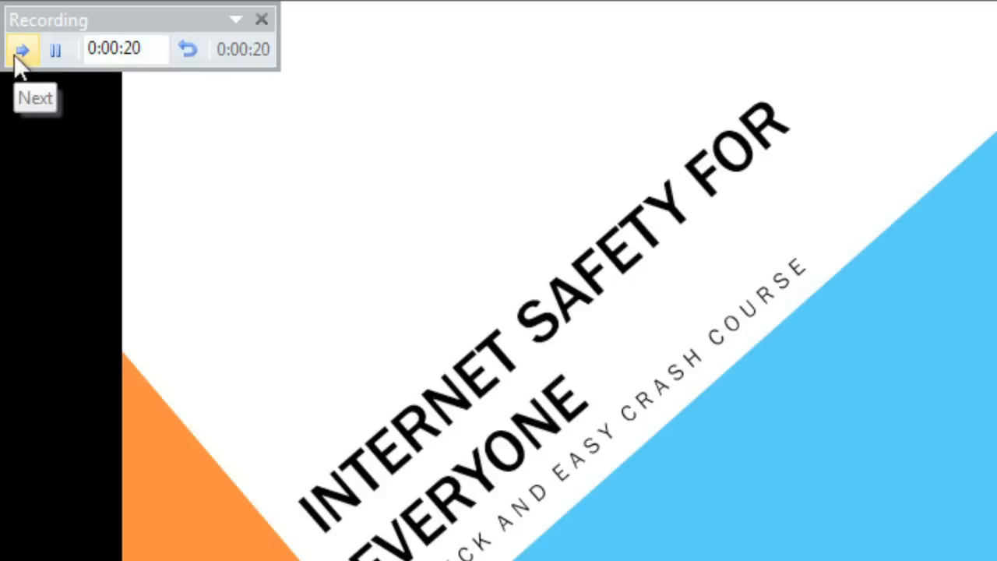
left_click(22, 50)
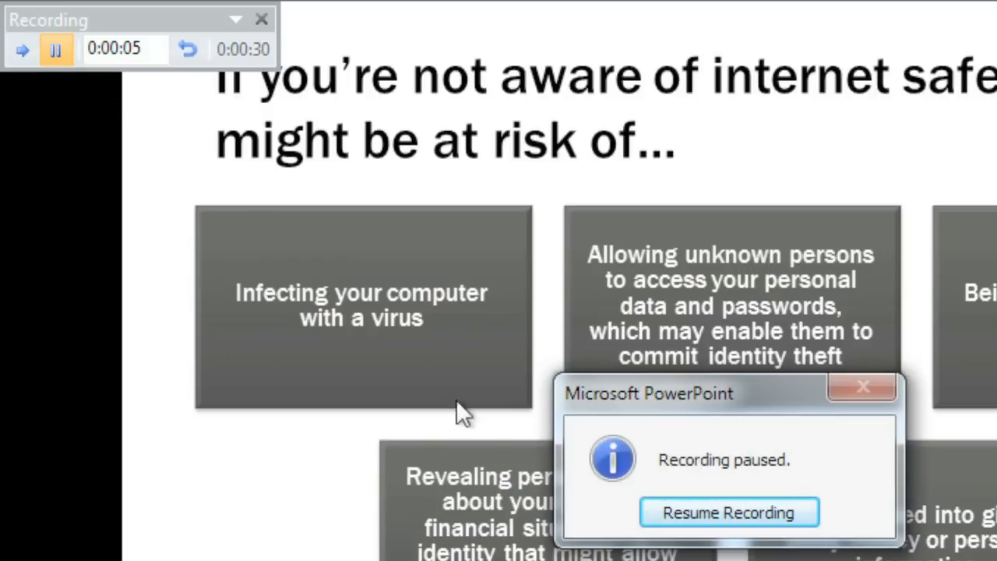
left_click(729, 511)
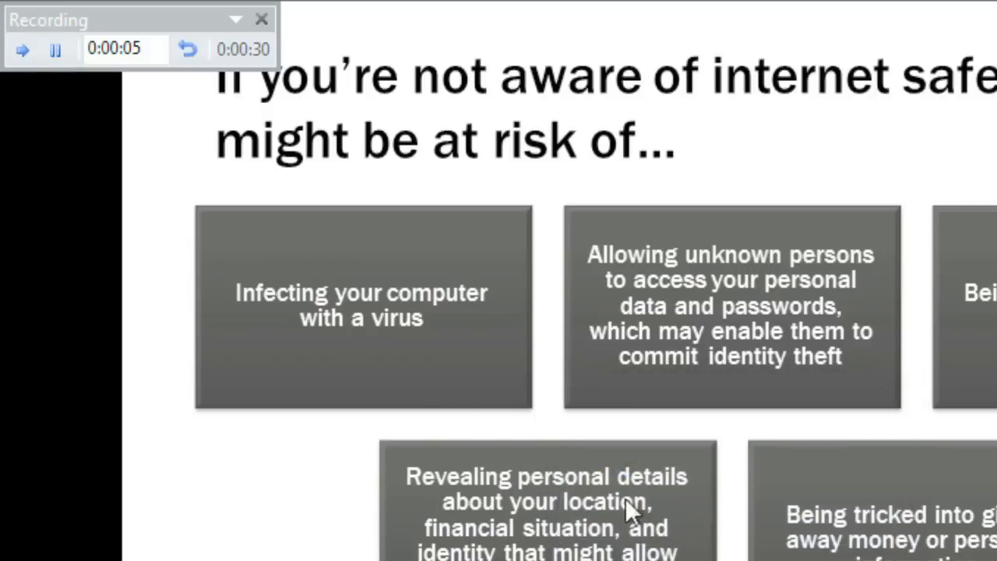
mouse_move(187, 49)
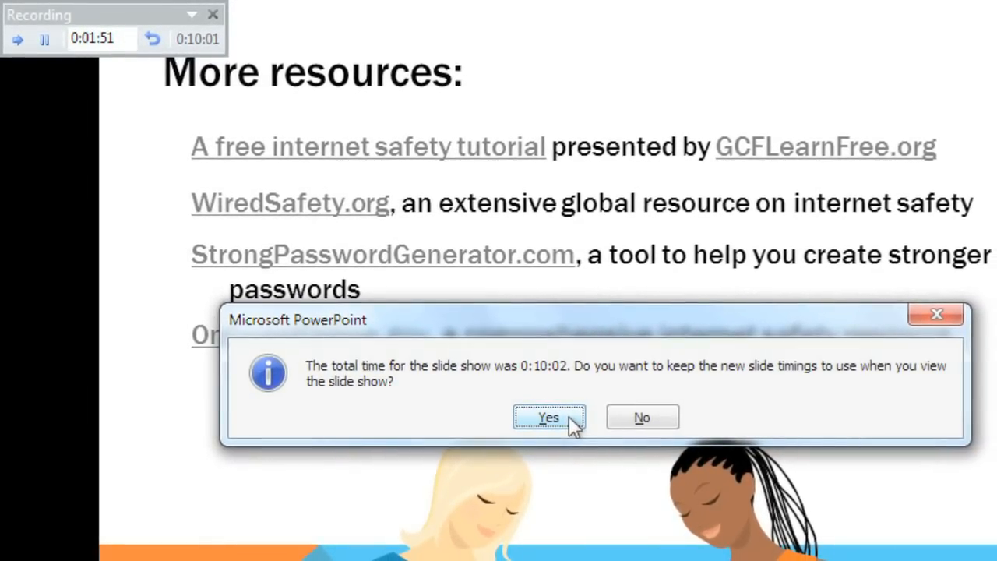
Keep the new rehearsed timings (about 10 minutes) and return to Slide Sorter view
left_click(548, 417)
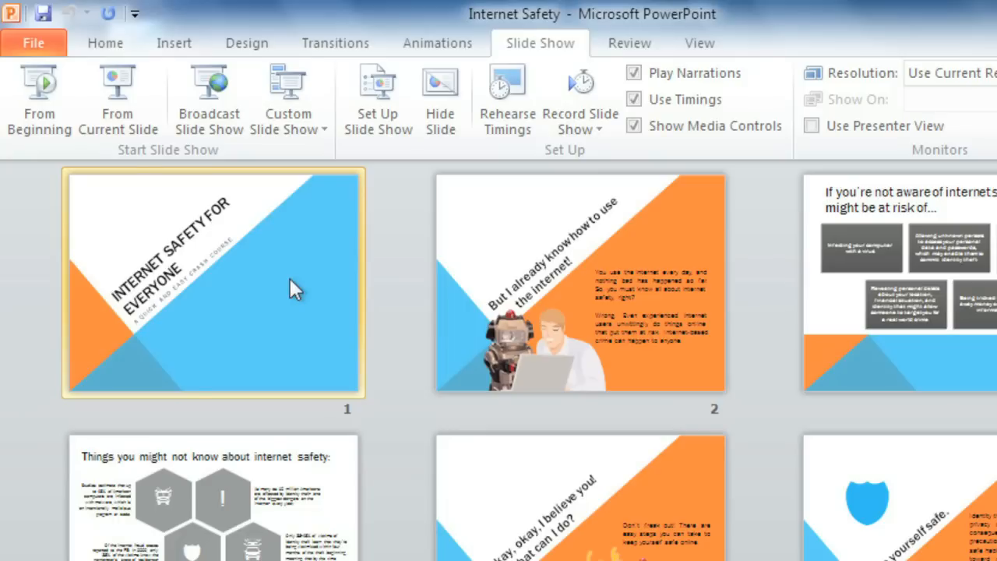
mouse_move(580, 87)
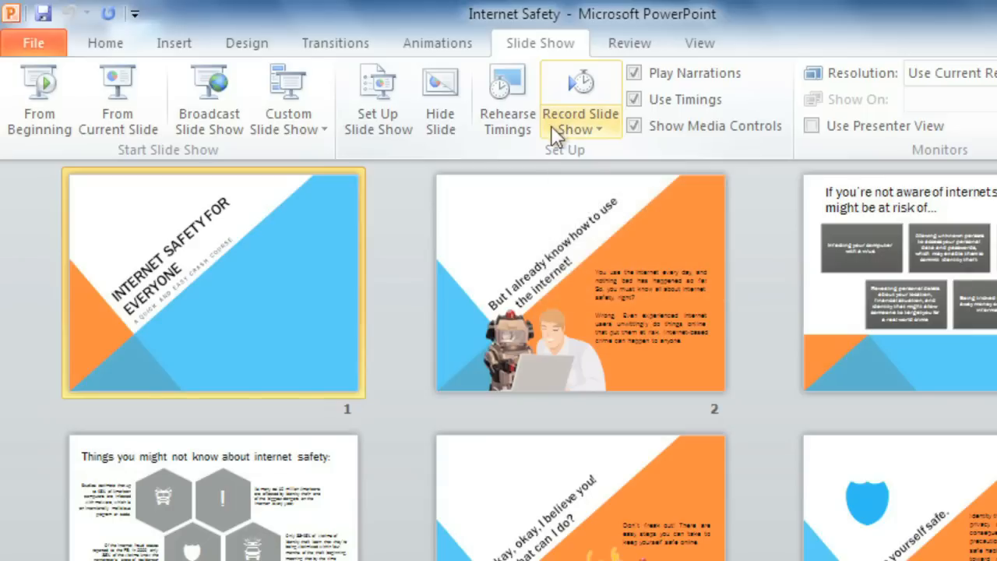
Start recording from the beginning with slide timings and narration both captured
left_click(582, 101)
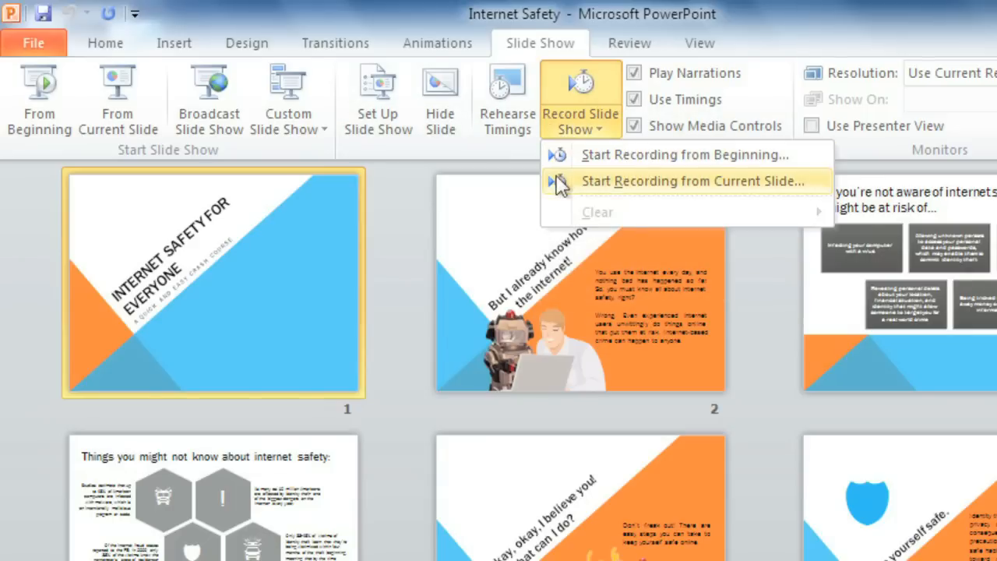
mouse_move(567, 159)
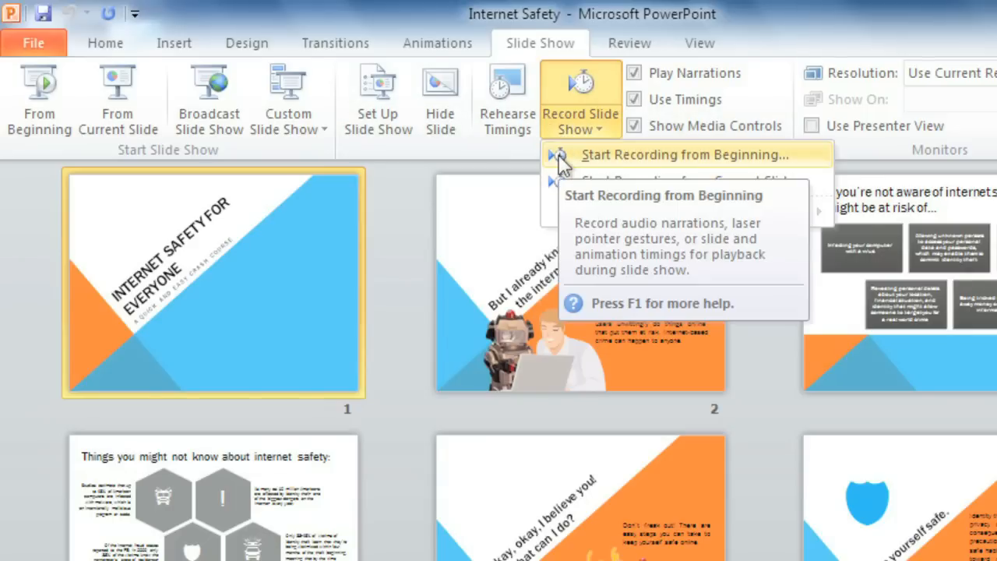
left_click(679, 154)
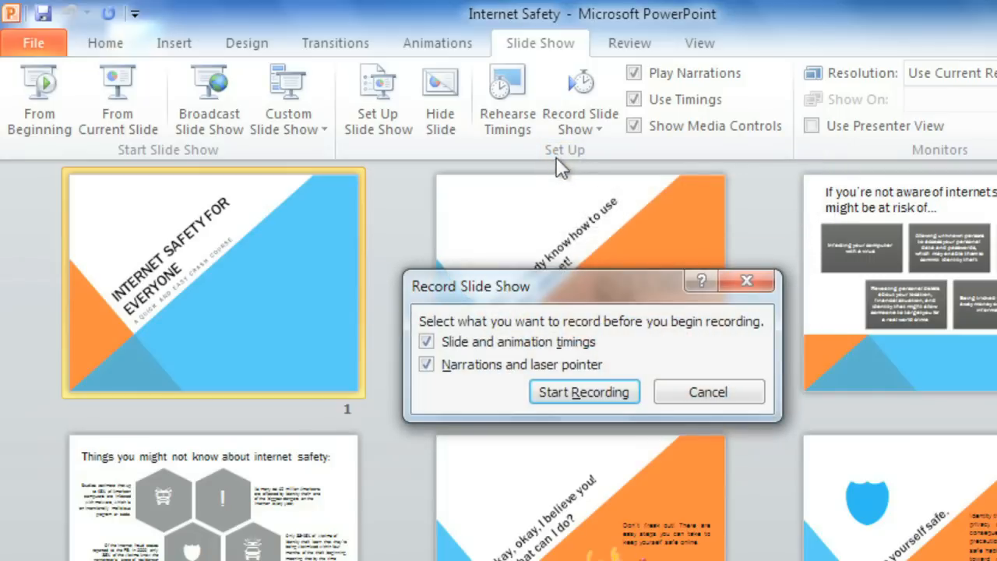
left_click(425, 343)
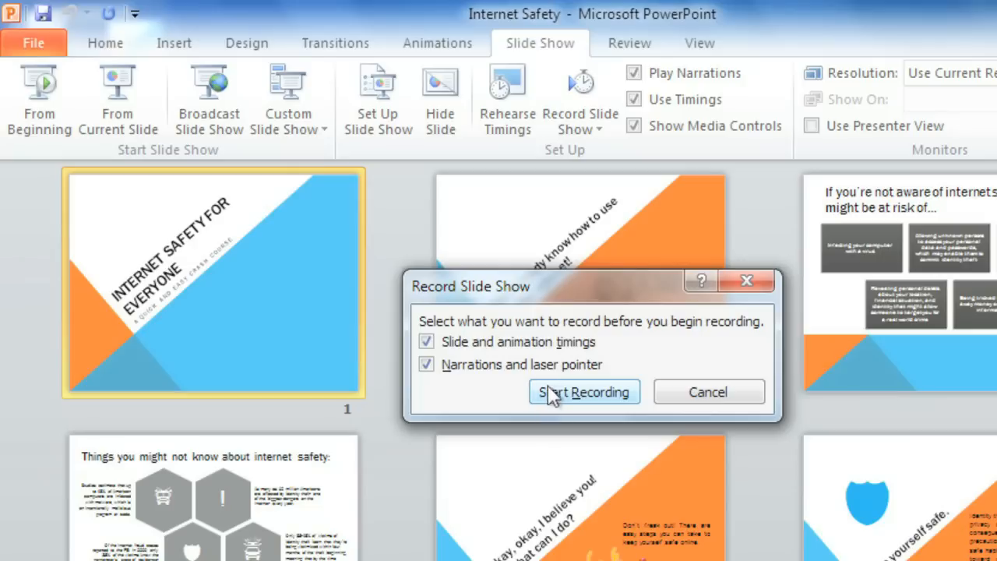
mouse_move(584, 399)
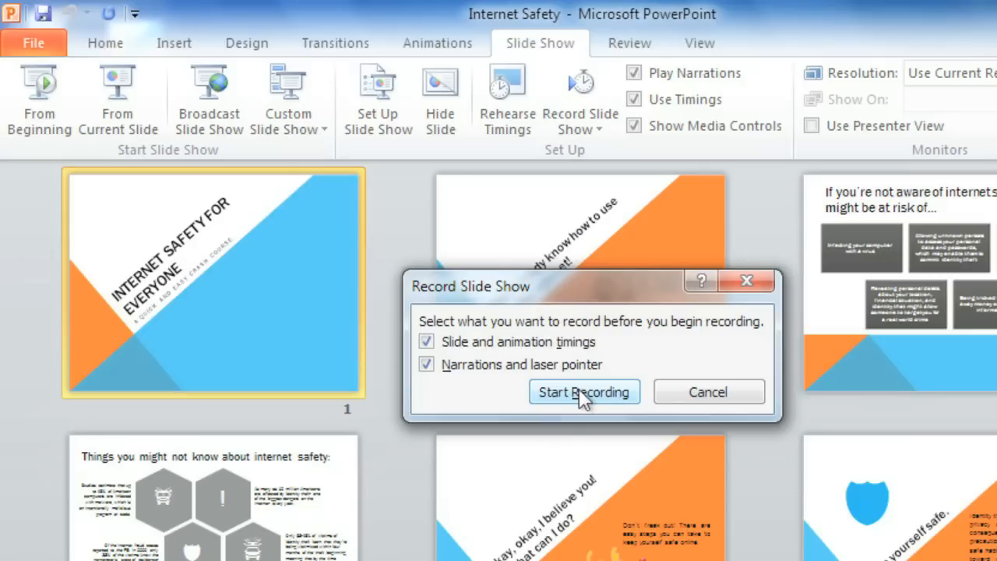
mouse_move(584, 392)
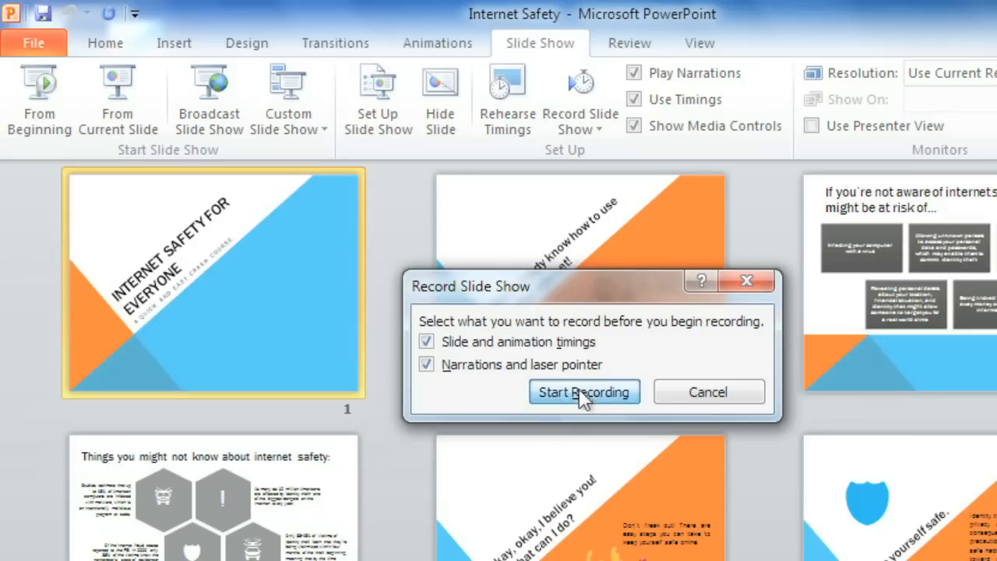
left_click(586, 392)
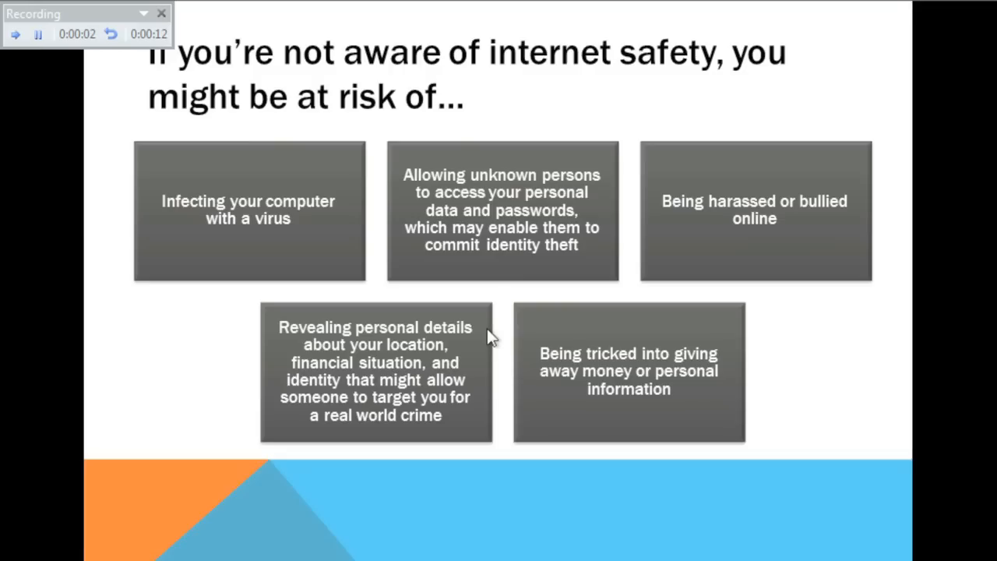
mouse_move(379, 283)
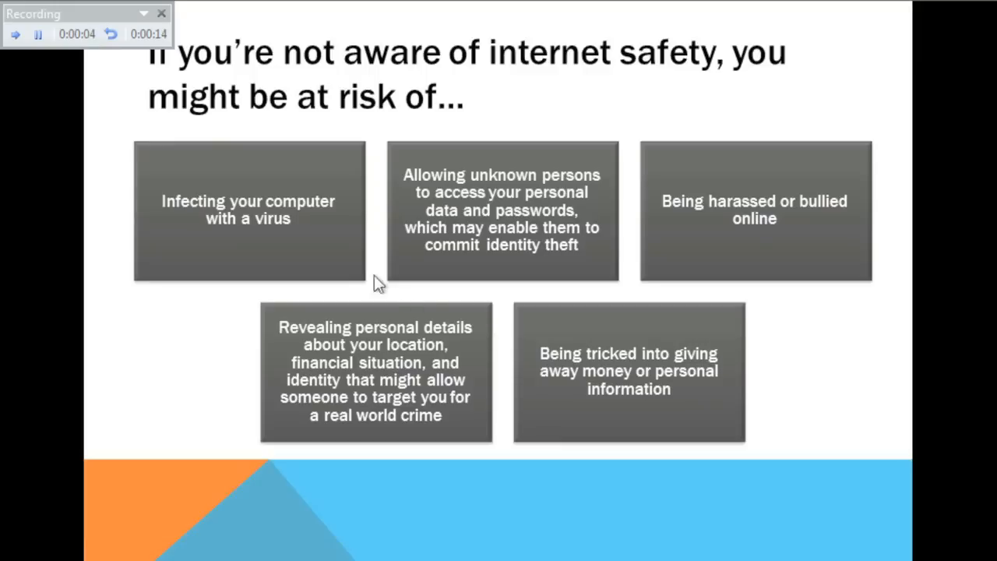
mouse_move(334, 251)
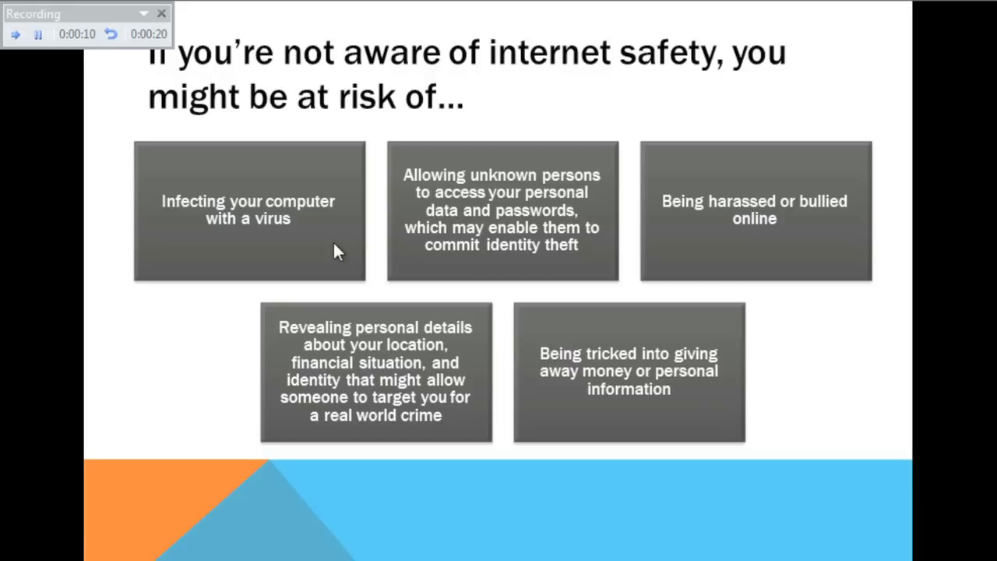
Narrate through the internet-risks slide, then end the recording and leave the show
left_click(336, 237)
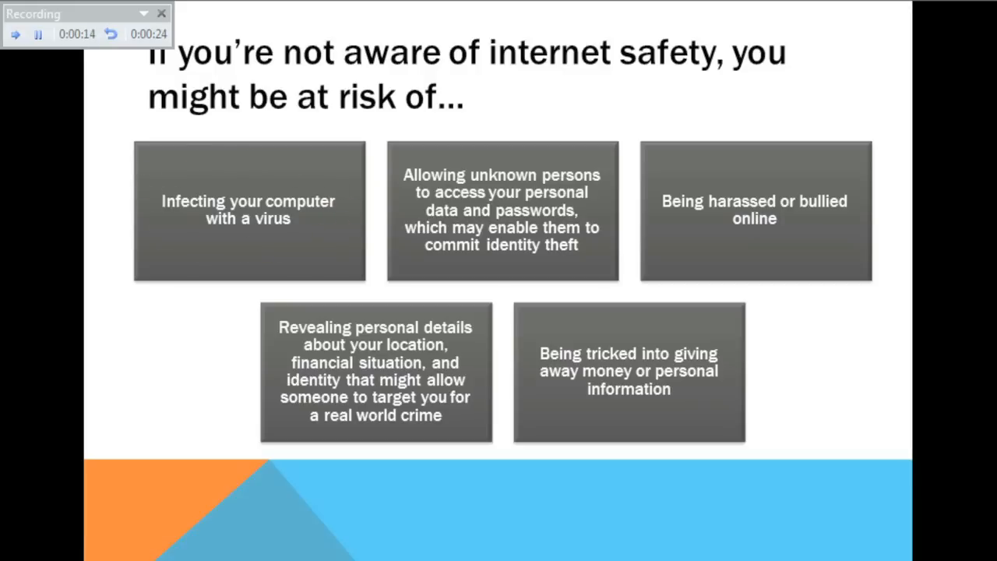
left_click(620, 327)
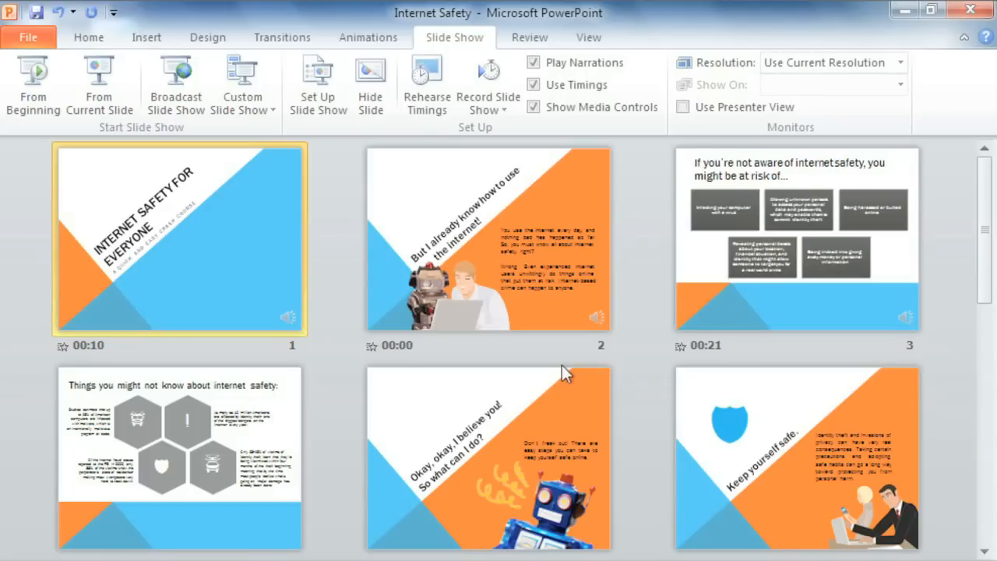
mouse_move(574, 356)
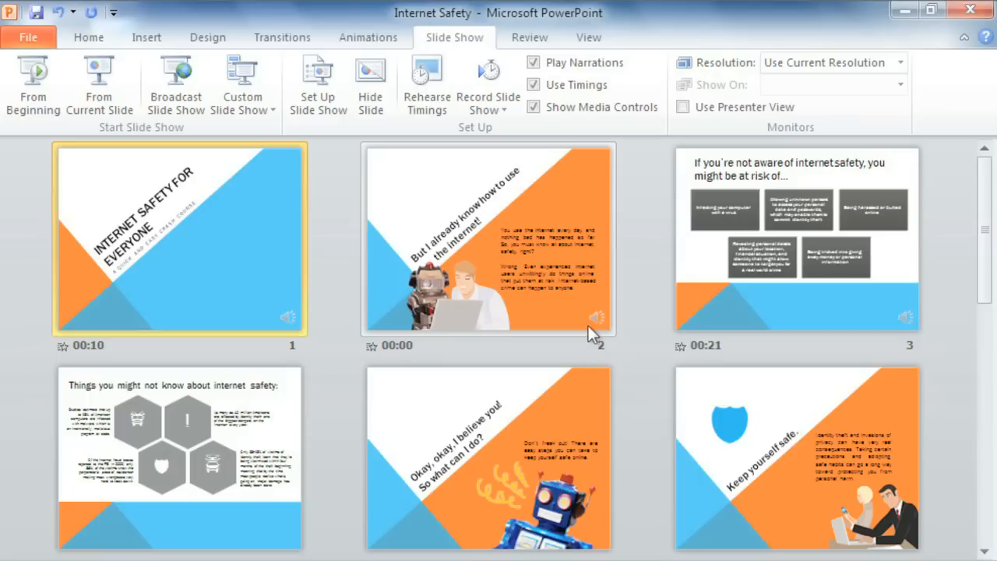
mouse_move(489, 85)
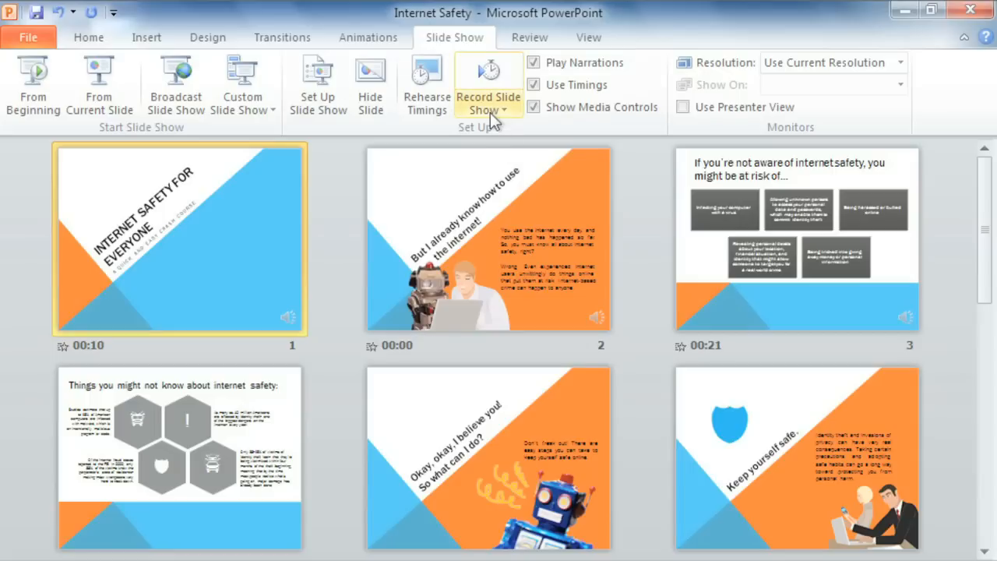
Clear the recorded narrations on all slides, keeping the slide timings
left_click(489, 94)
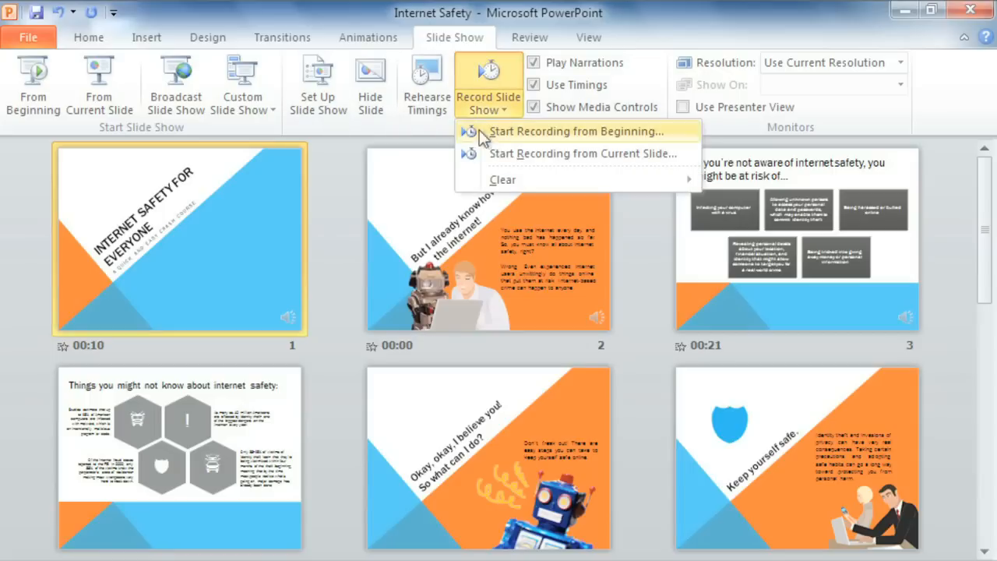
mouse_move(501, 179)
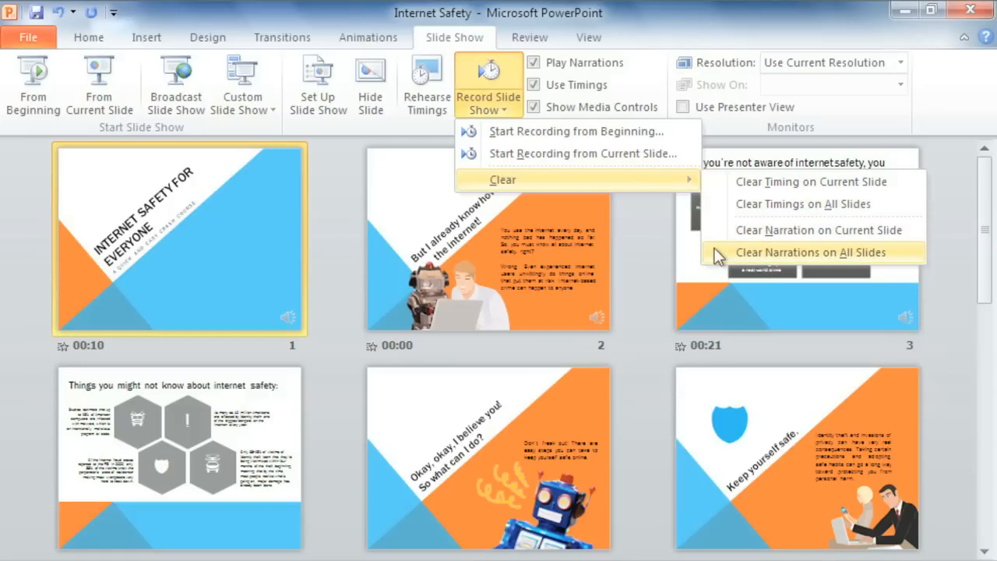
left_click(818, 253)
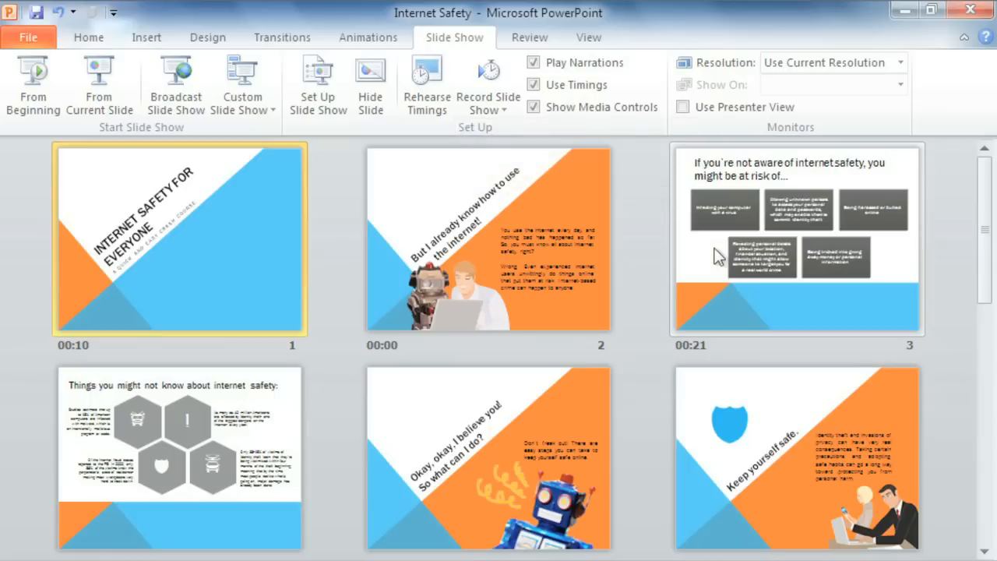